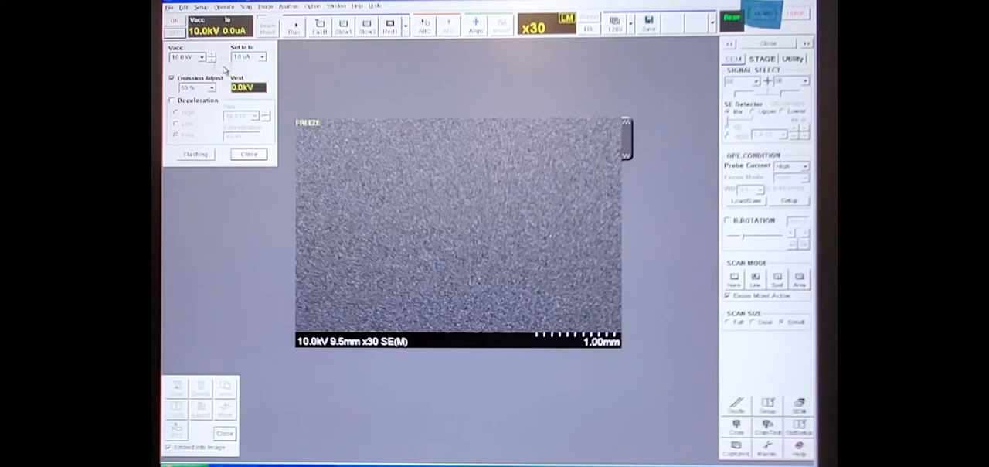
pyautogui.moveTo(336, 62)
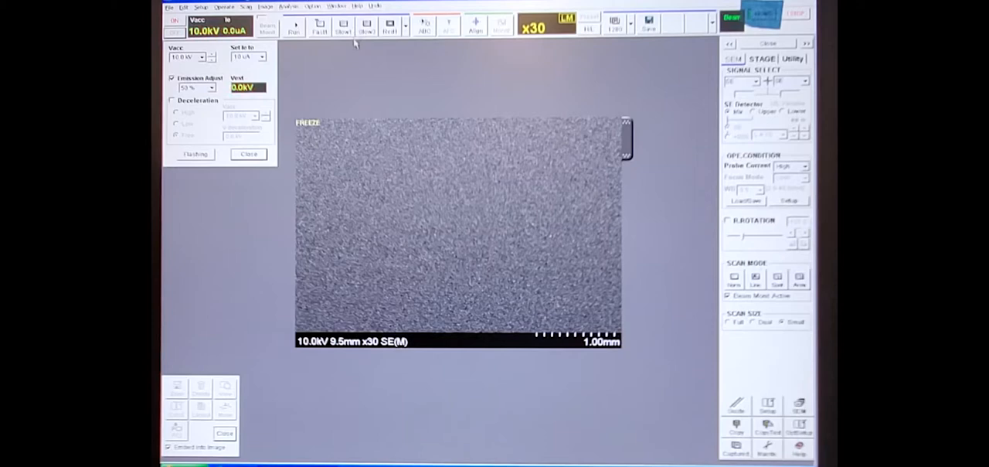
pyautogui.moveTo(423, 57)
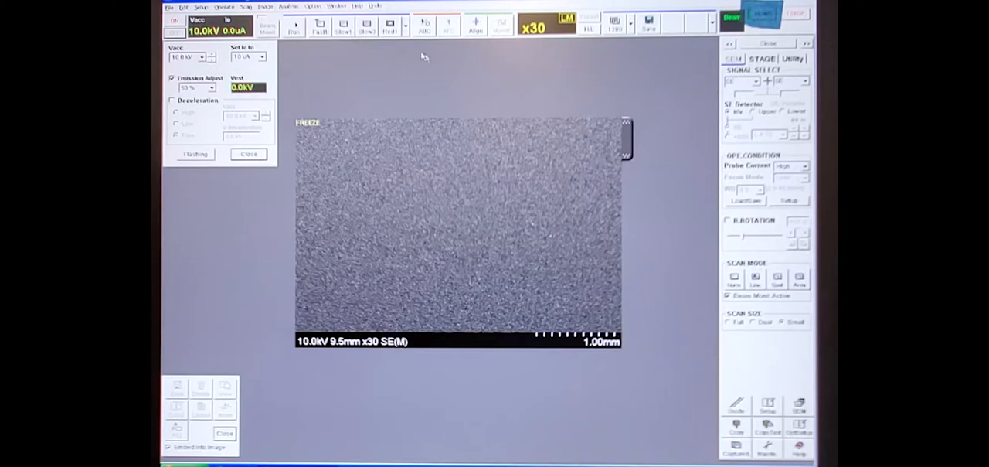
pyautogui.moveTo(523, 51)
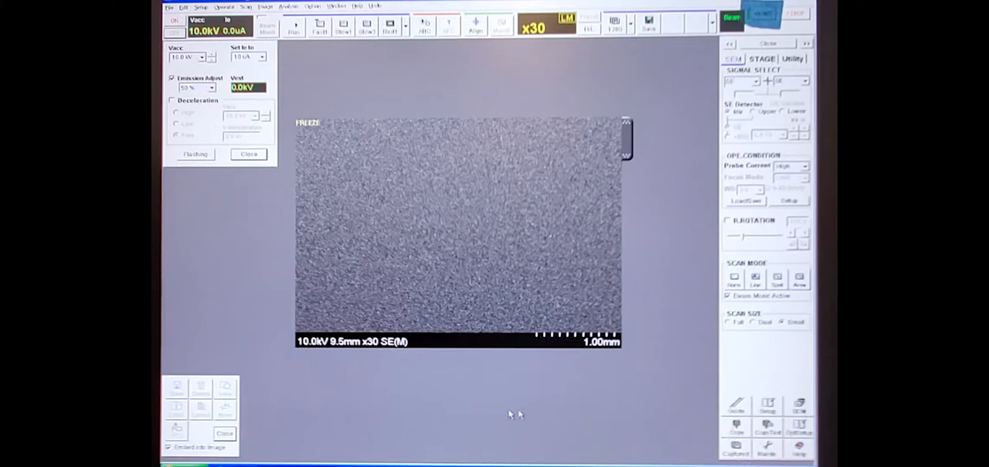
pyautogui.moveTo(425, 415)
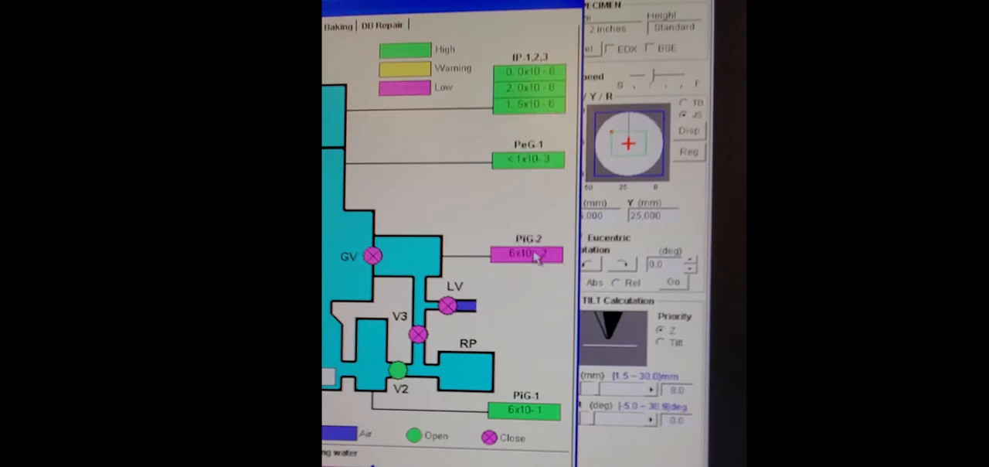
pyautogui.moveTo(539, 280)
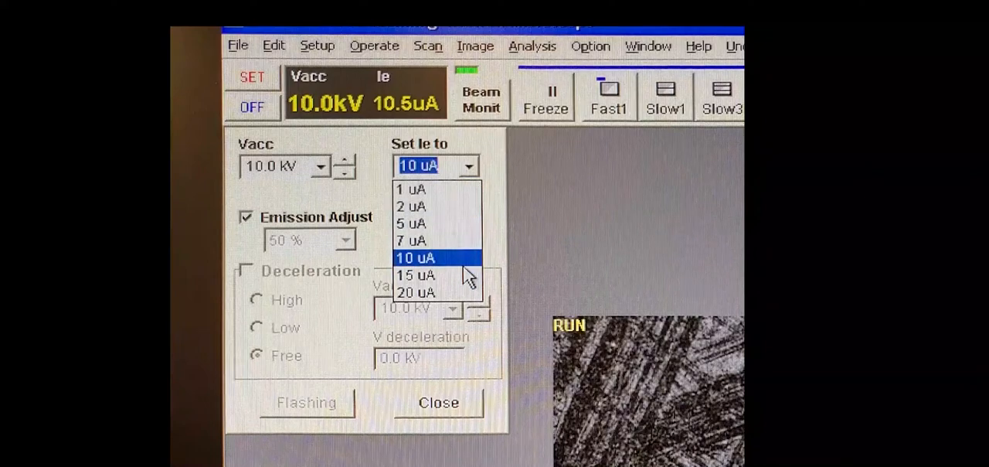
# Keep Set Ie at 10 uA and Vacc at 10.0 kV in the HV Control panel.
pyautogui.click(415, 257)
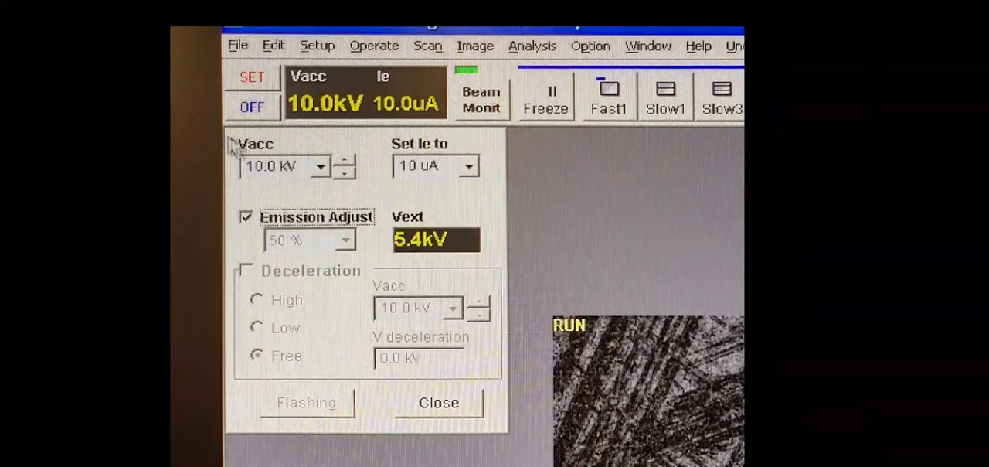
pyautogui.click(320, 166)
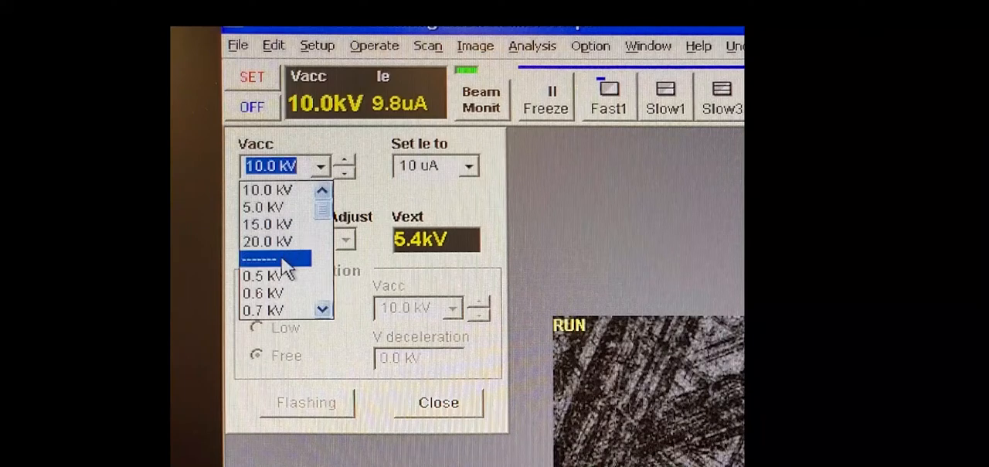
pyautogui.moveTo(262, 275)
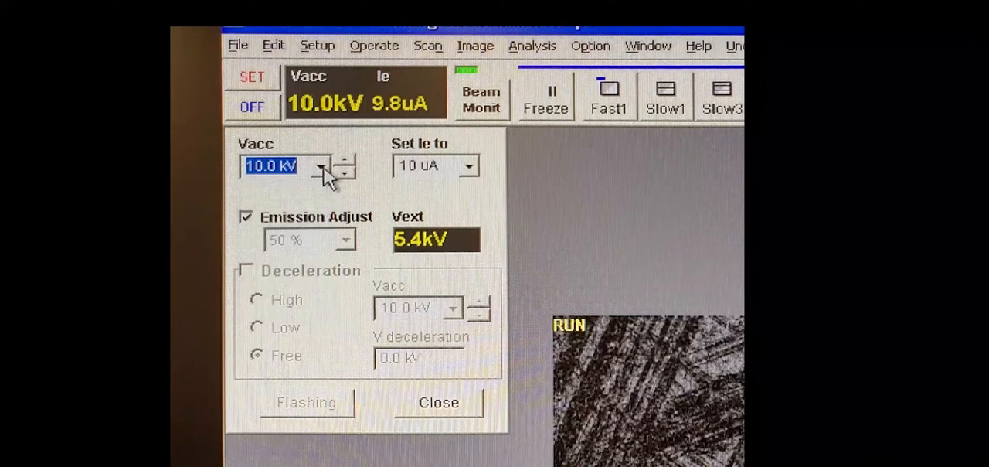
pyautogui.moveTo(258, 244)
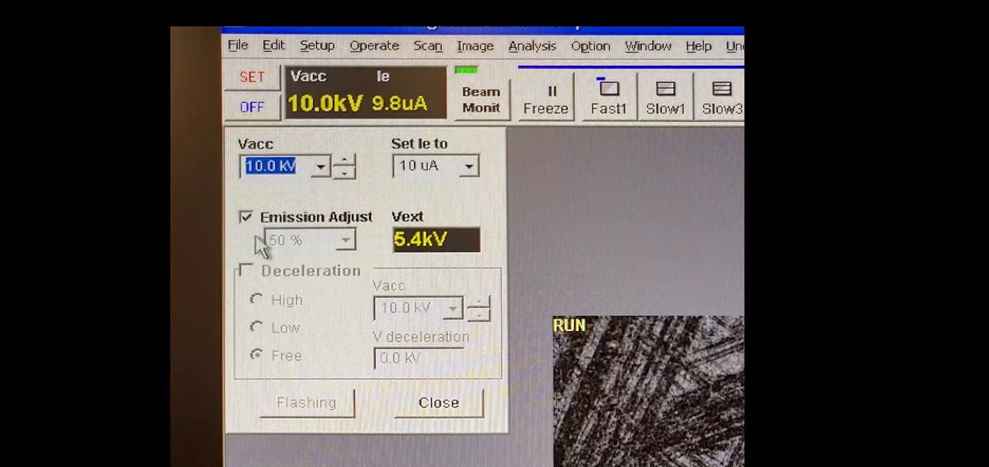
pyautogui.moveTo(521, 240)
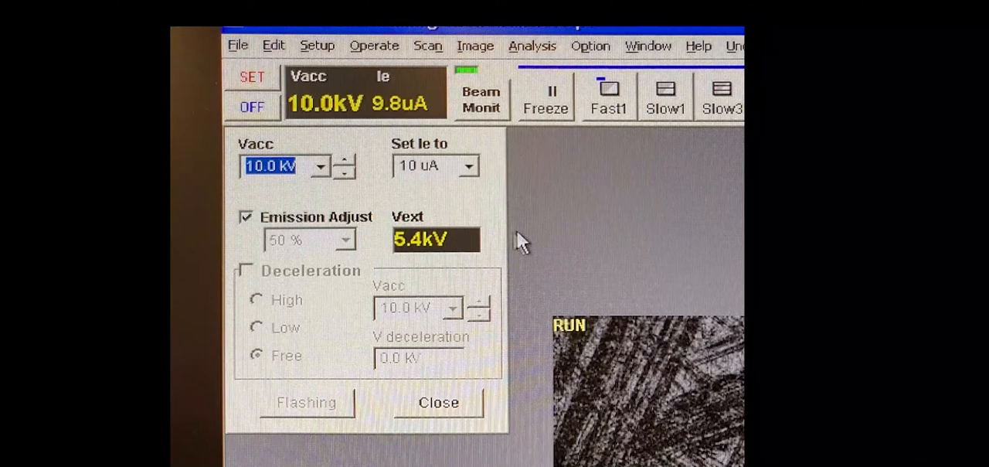
pyautogui.moveTo(425, 429)
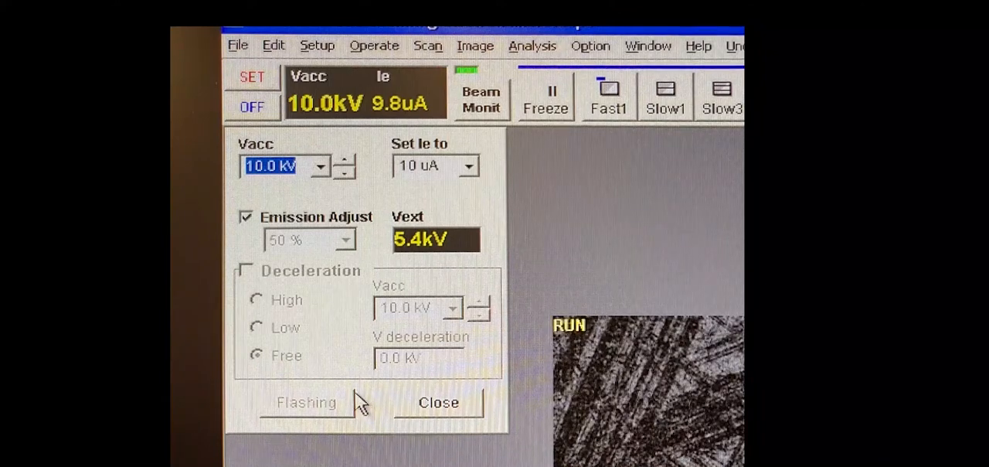
pyautogui.moveTo(305, 386)
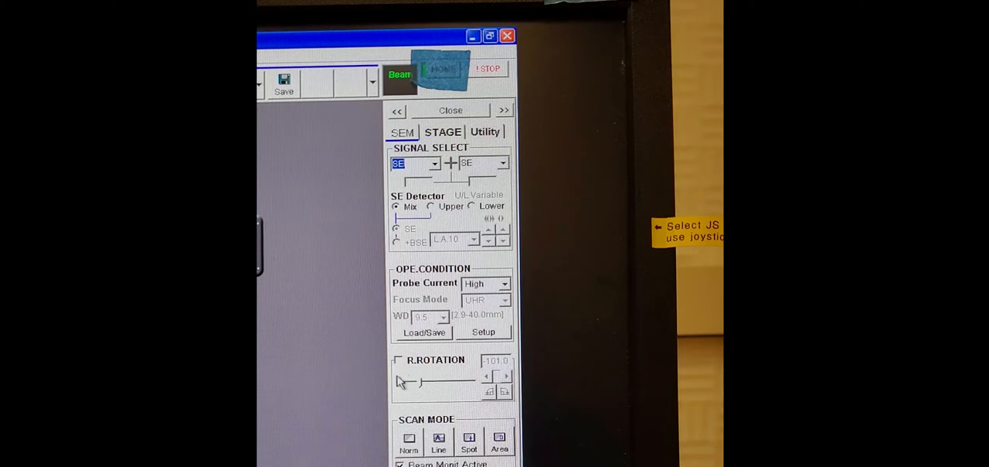
pyautogui.moveTo(423, 385)
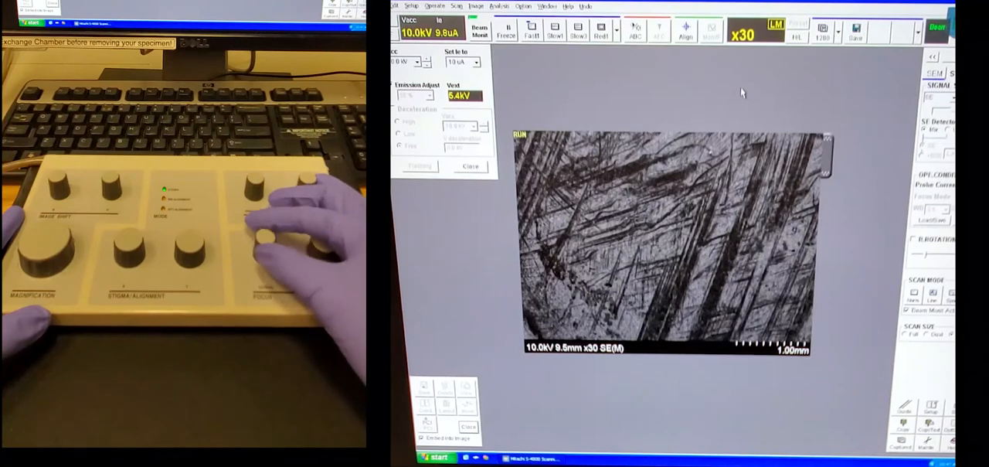
pyautogui.moveTo(278, 247)
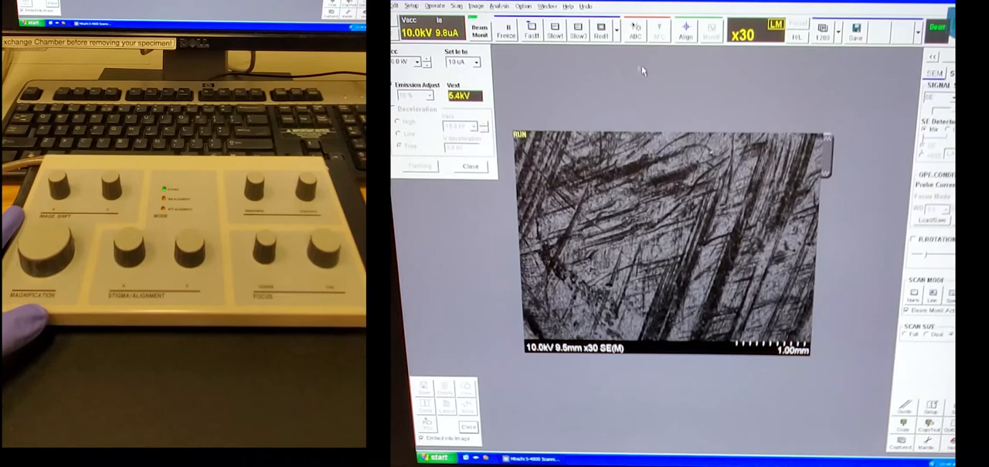
# Start live scanning of the scratched sample surface.
pyautogui.click(634, 29)
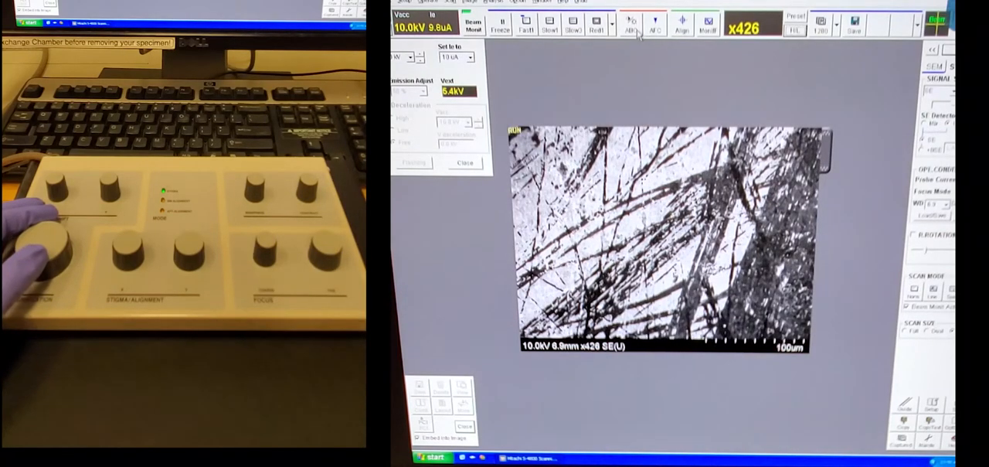
# Switch the signal to the upper SE(U) detector for the x426 view.
pyautogui.click(629, 22)
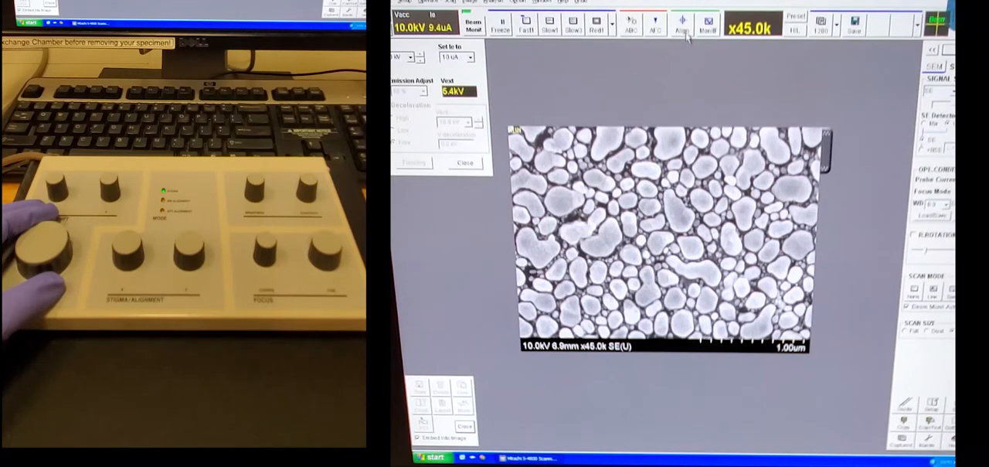
# Turn on Align mode to begin centring the beam spot.
pyautogui.click(682, 23)
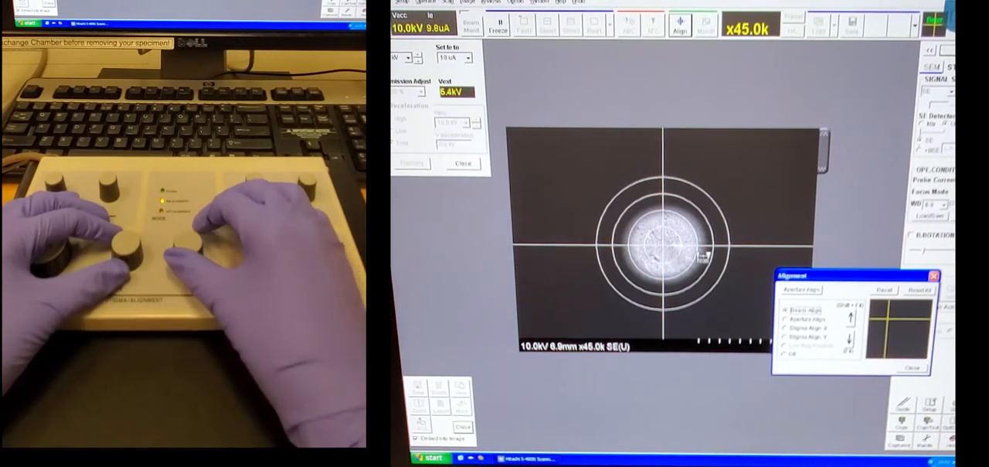
pyautogui.moveTo(182, 247)
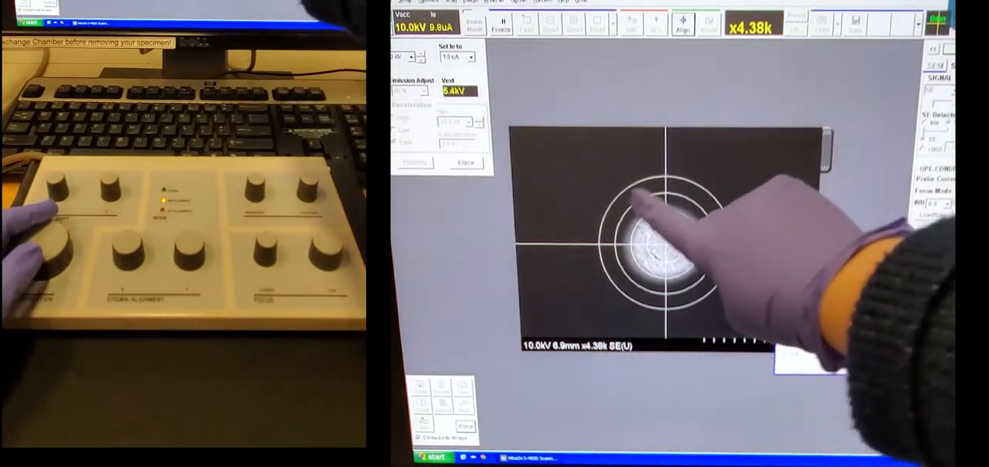
# Turn Align mode off to return to the x45.0k nanoparticle image.
pyautogui.click(681, 23)
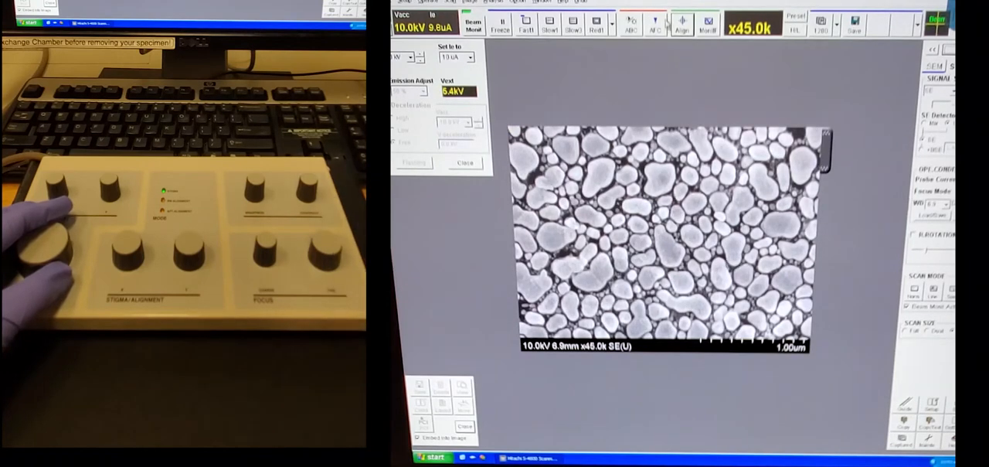
pyautogui.click(681, 22)
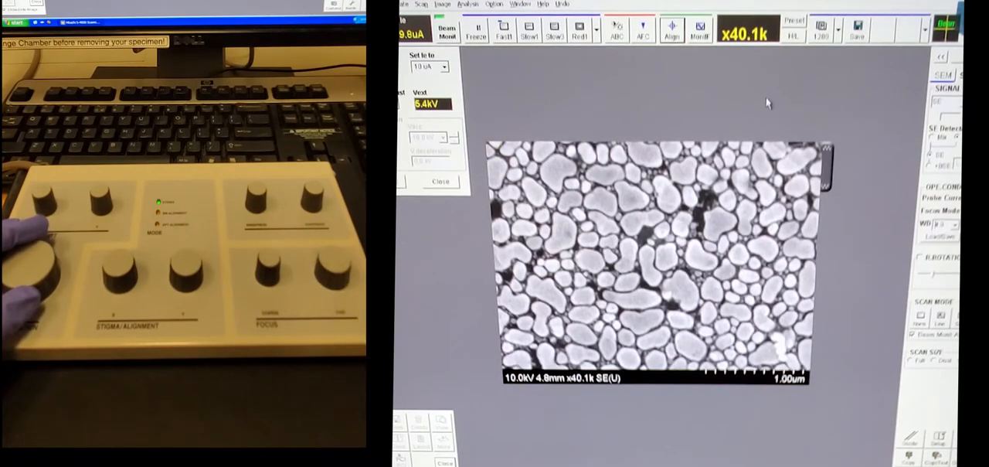
pyautogui.click(670, 30)
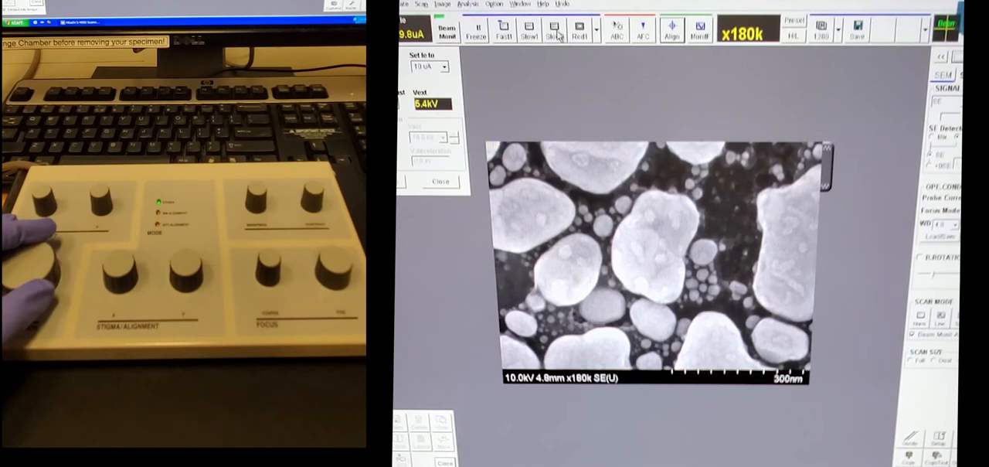
# Rescan the x180k nanoparticle image using the slow scan setting.
pyautogui.click(551, 29)
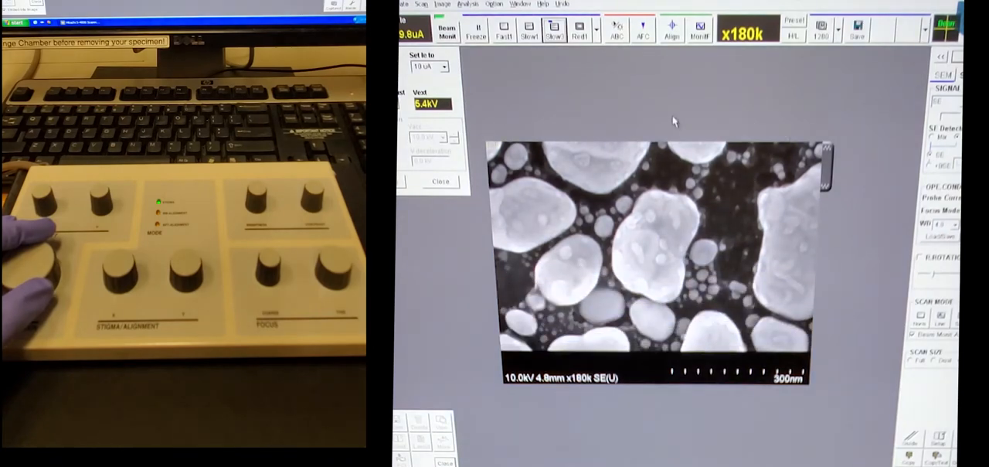
pyautogui.click(503, 30)
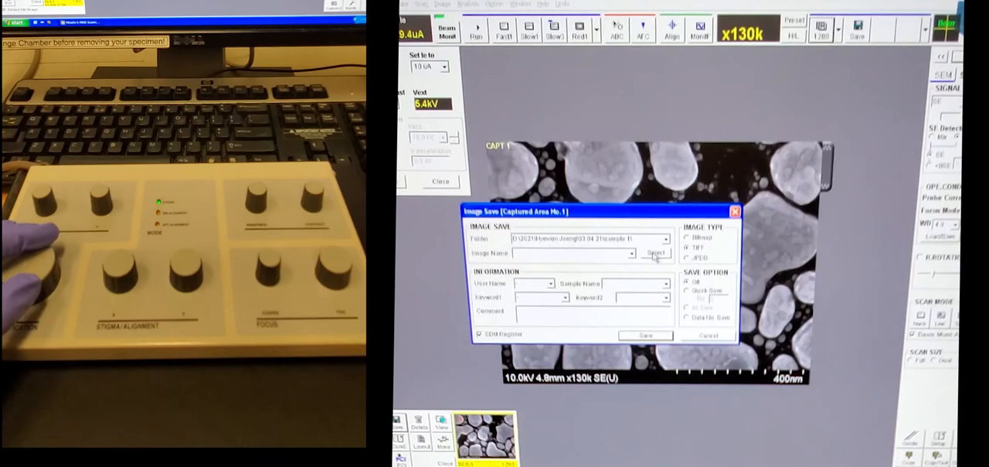
# Save the x130k capture as a TIFF in the user's 2021 image folder.
pyautogui.click(656, 253)
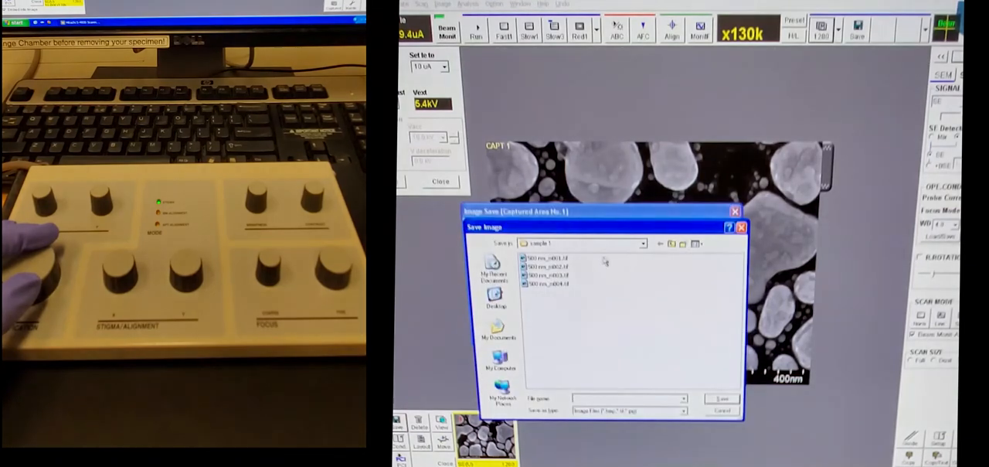
pyautogui.click(661, 243)
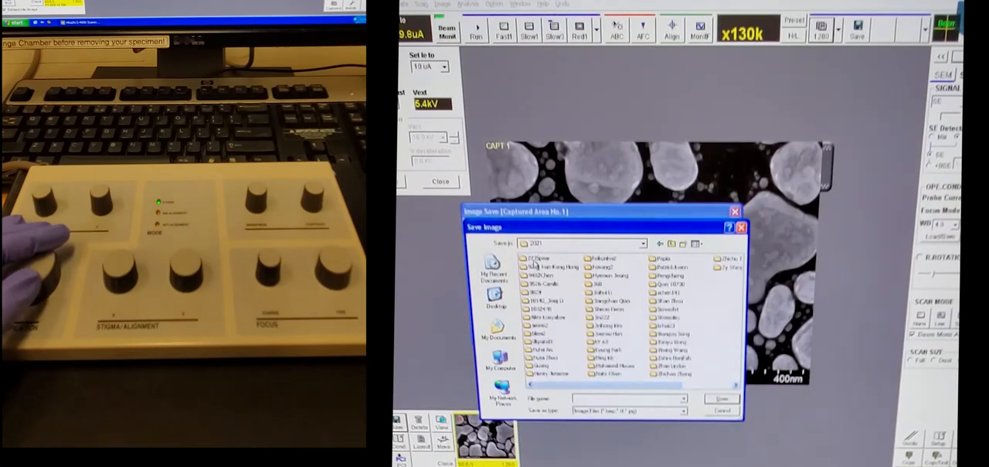
pyautogui.doubleClick(539, 257)
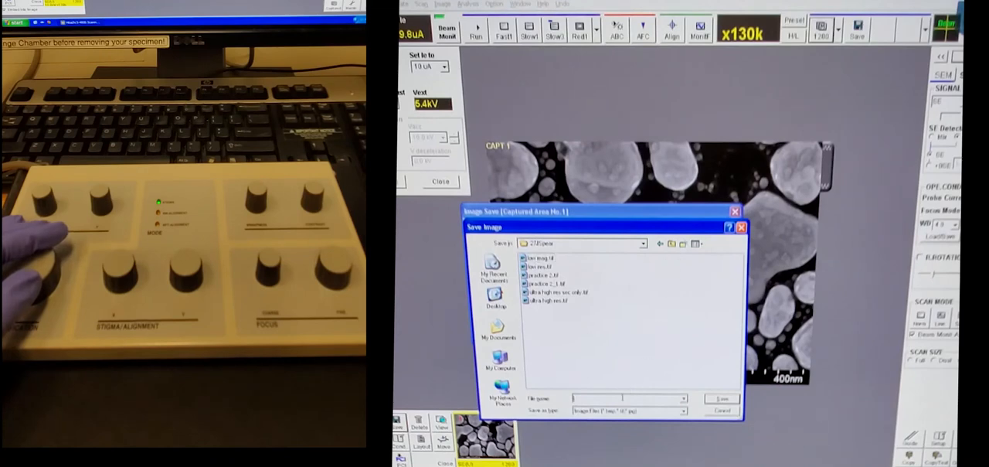
pyautogui.write('4')
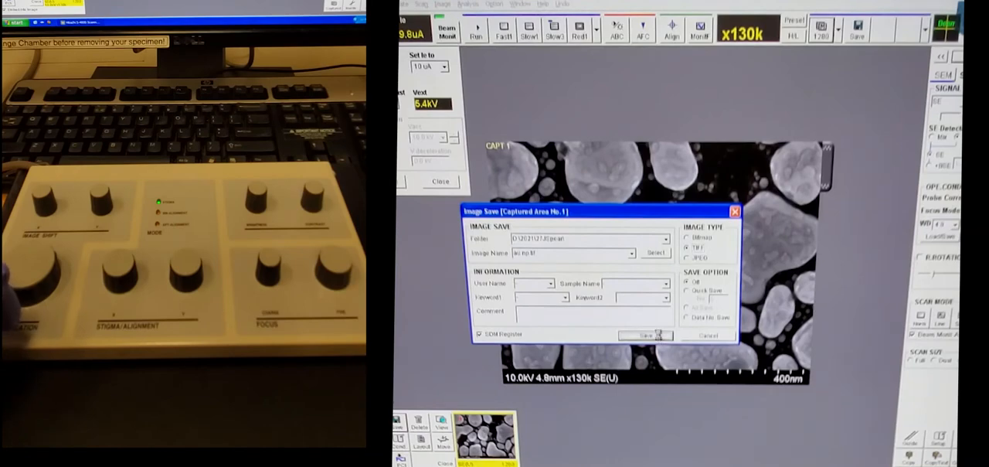
pyautogui.click(645, 335)
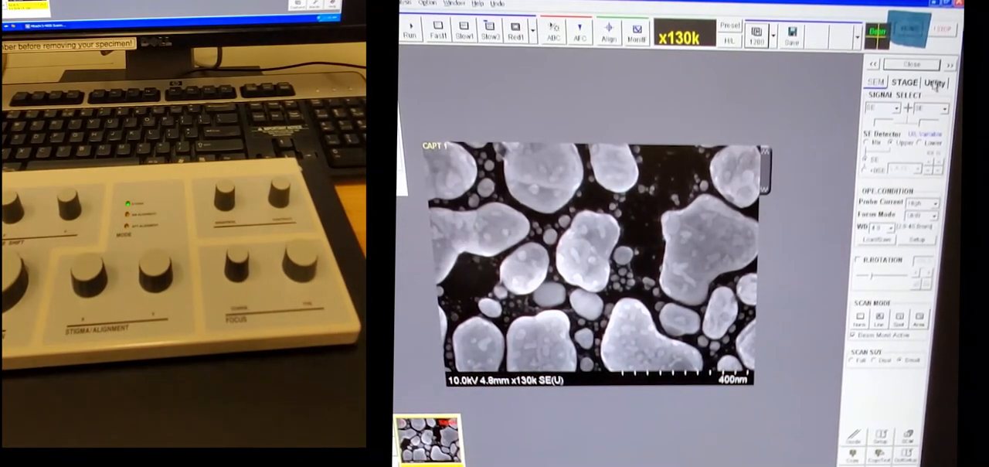
# Measure a small nanoparticle's length with the Utility Data Entry tools.
pyautogui.click(935, 81)
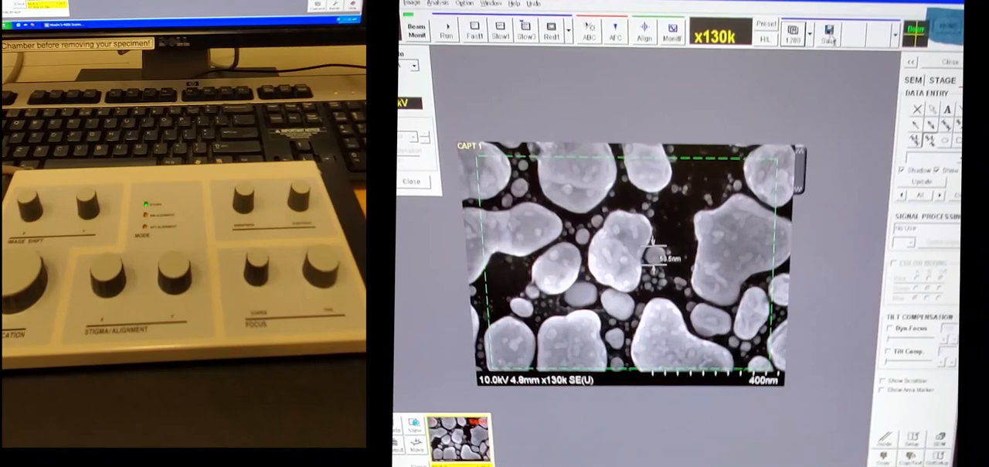
pyautogui.click(830, 30)
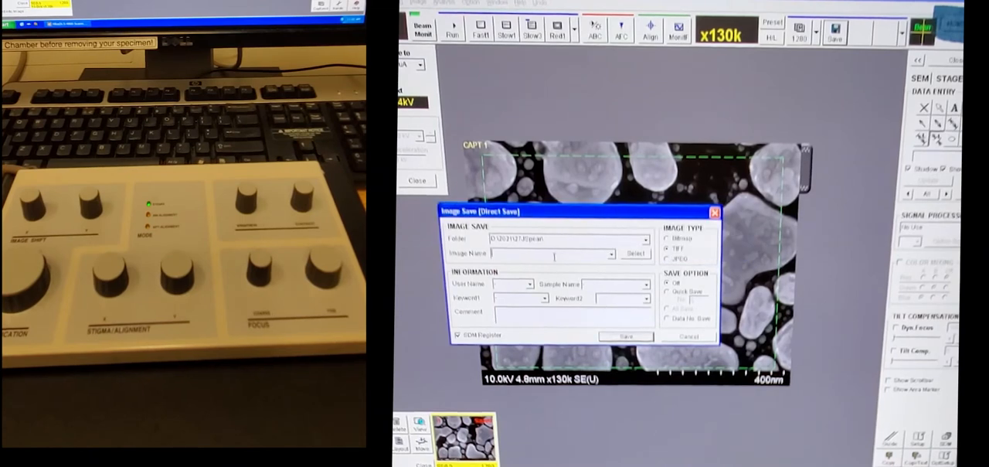
# Save the measured image as TIFF named 'au np 2'.
pyautogui.write('x')
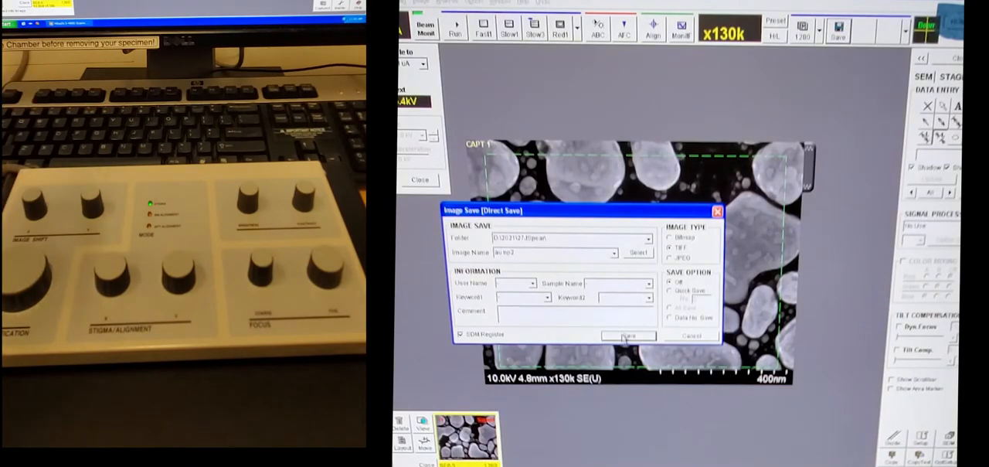
pyautogui.click(627, 336)
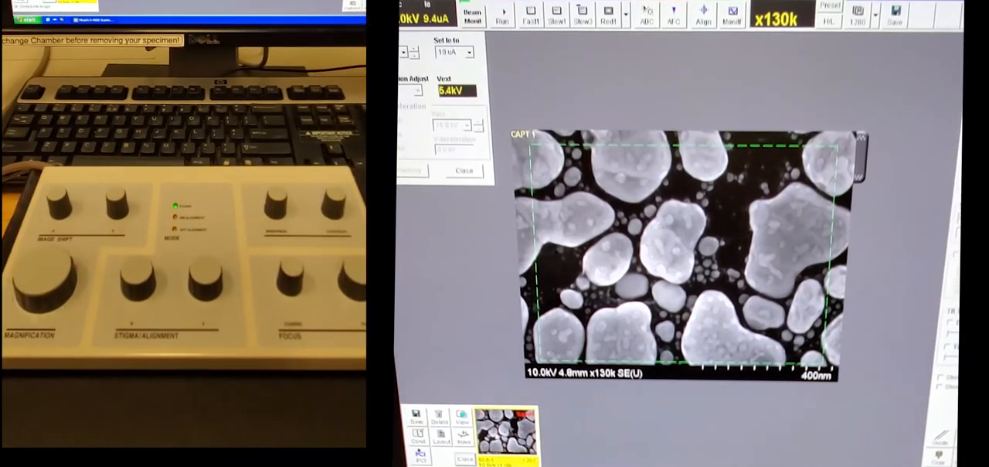
# Delete the stored x130k capture from memory and confirm with OK.
pyautogui.click(437, 418)
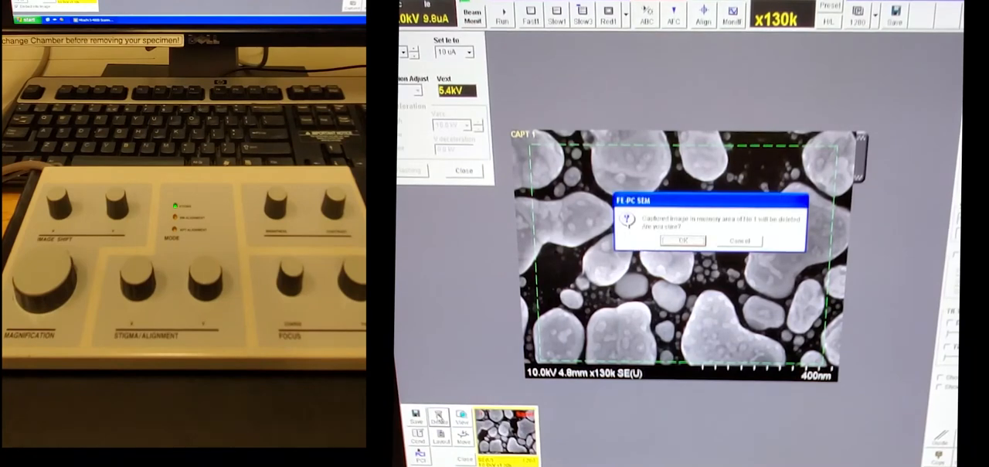
pyautogui.click(681, 240)
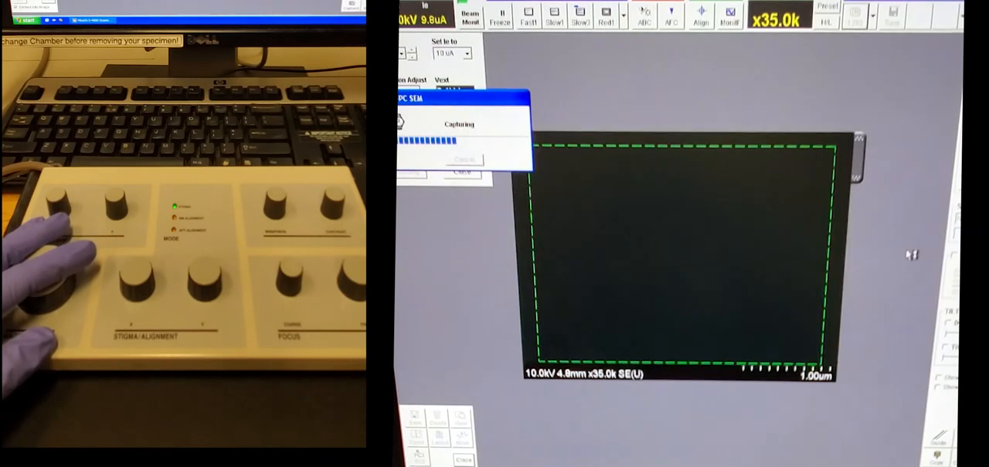
# Let the x35.0k capture finish so the frozen gold nanoparticle image is displayed.
pyautogui.click(499, 15)
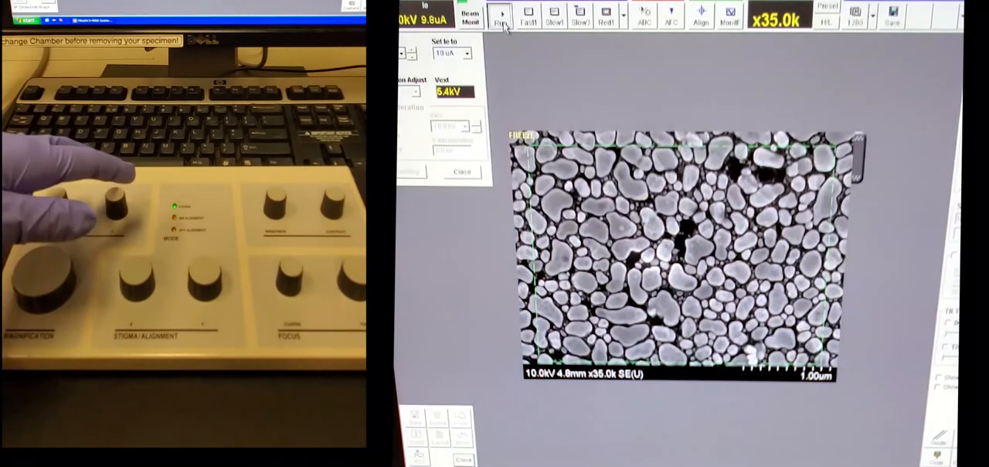
pyautogui.click(501, 17)
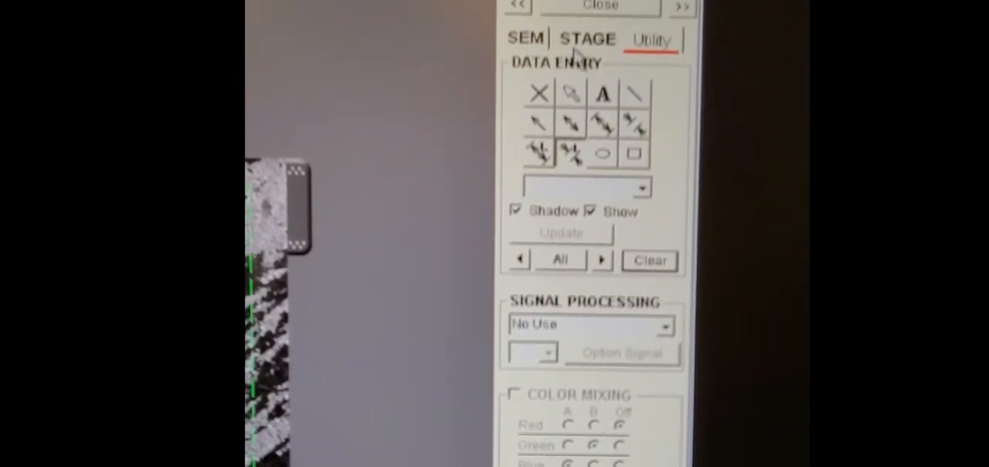
# Open the stage controls and select the Y (mm) field to enter 25, X at 25.000.
pyautogui.click(587, 39)
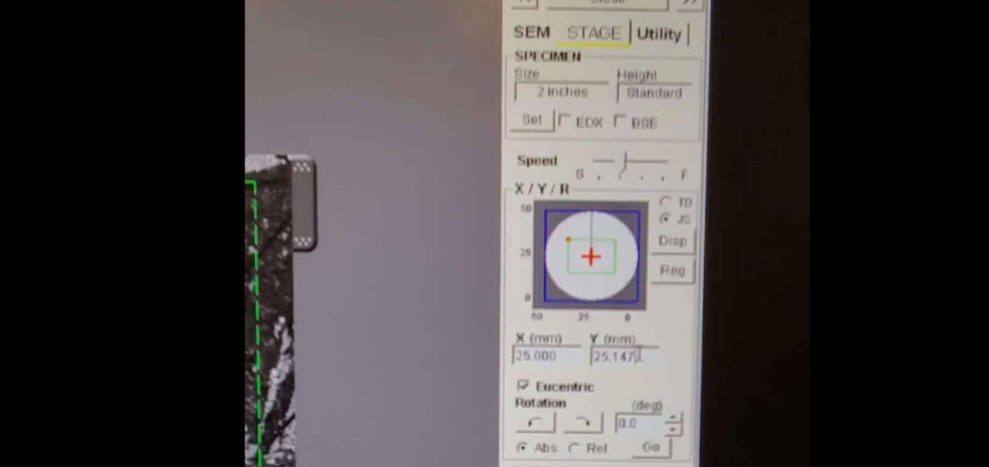
pyautogui.click(615, 356)
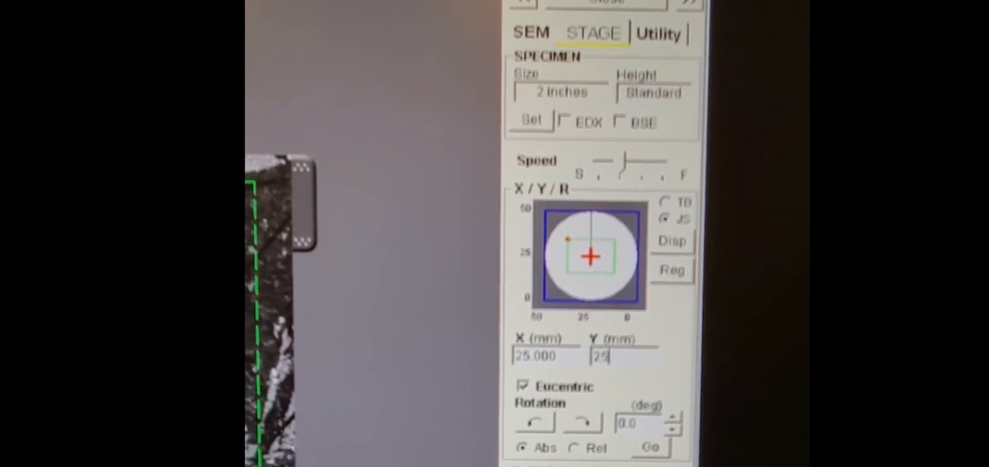